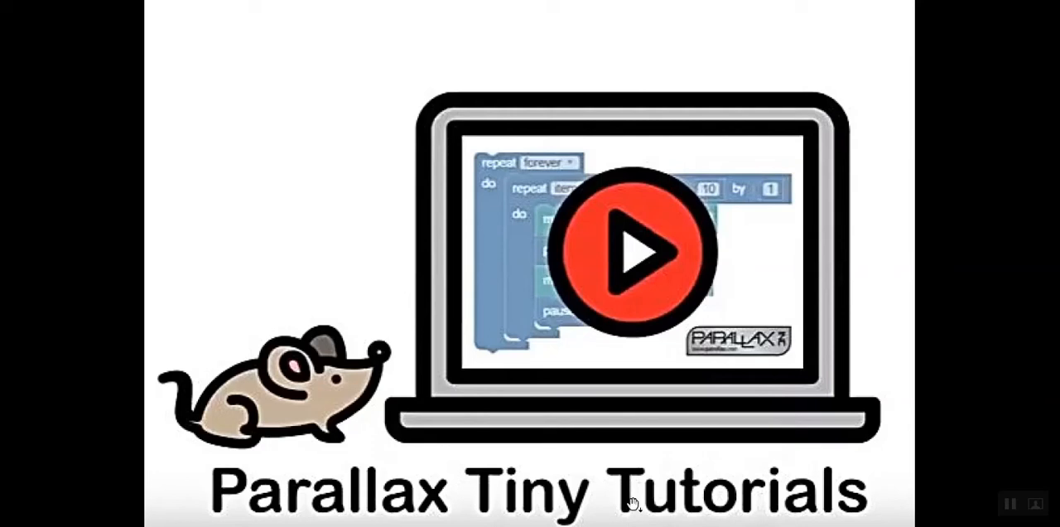
Open the LED-blink project toggling pins 26 and 27 with 500 ms pauses.
{"action": "left_click", "coordinate": [634, 251]}
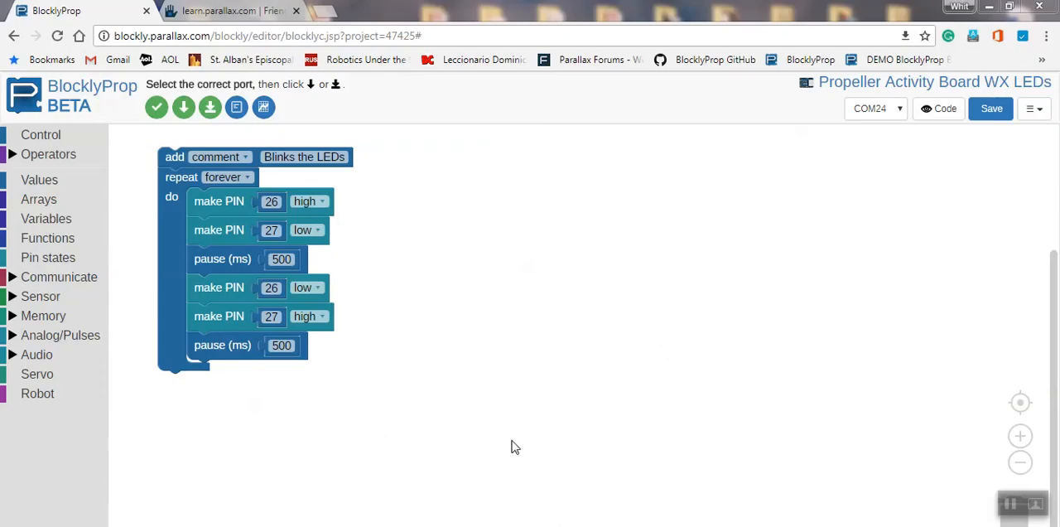
{"action": "mouse_move", "coordinate": [491, 430]}
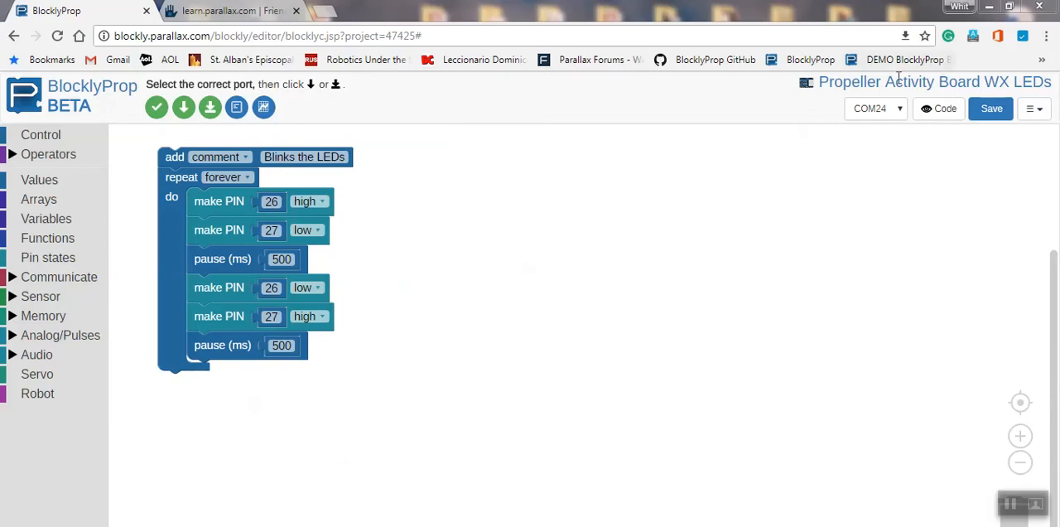
{"action": "mouse_move", "coordinate": [373, 193]}
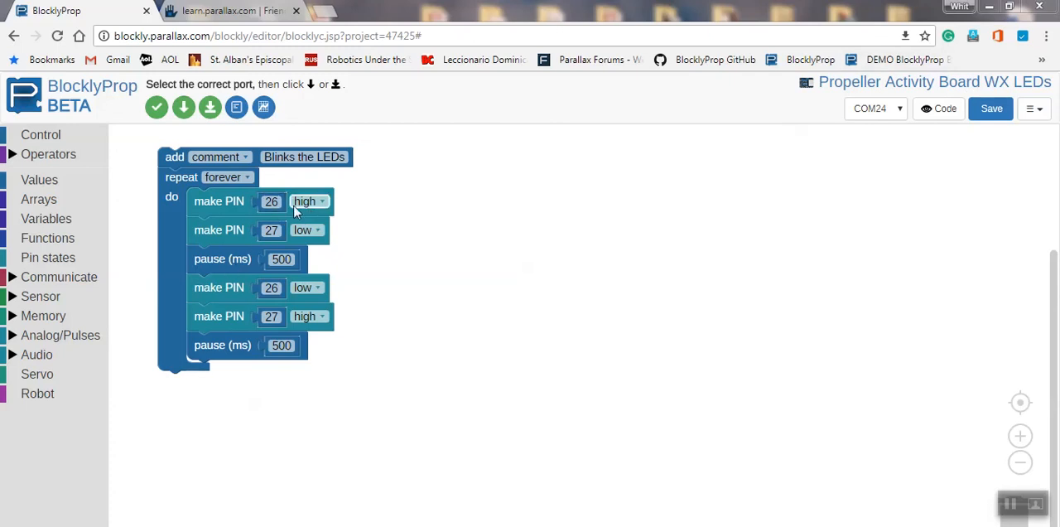
{"action": "mouse_move", "coordinate": [280, 244]}
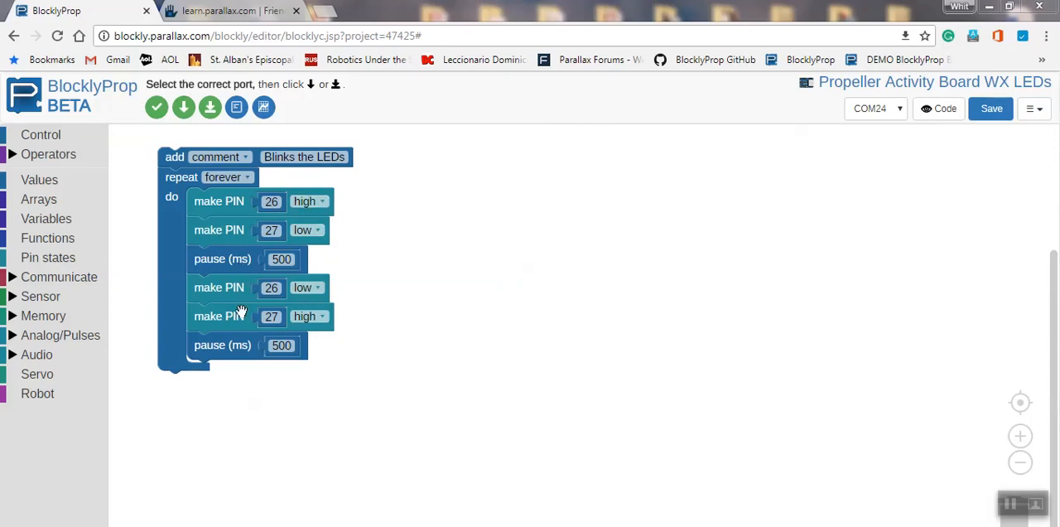
{"action": "mouse_move", "coordinate": [251, 354]}
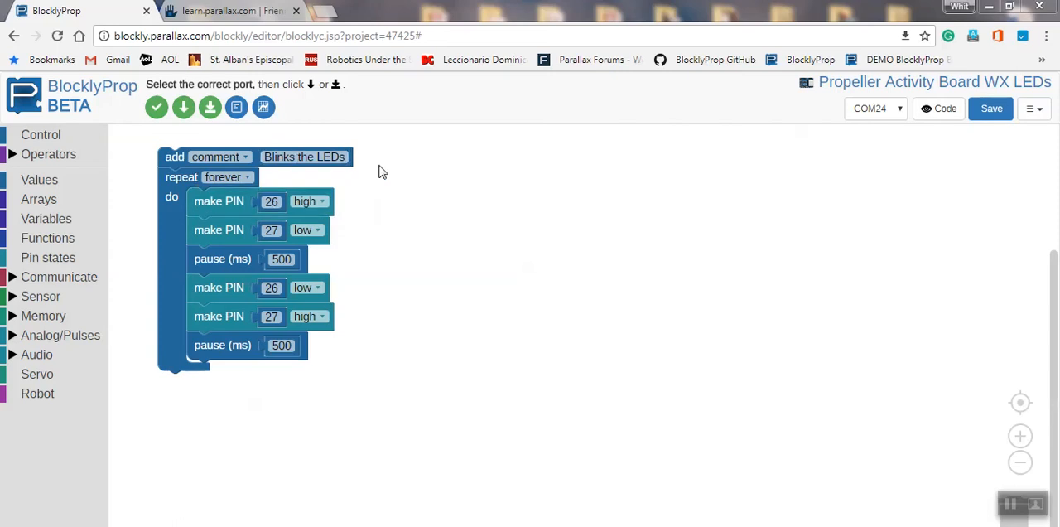
{"action": "mouse_move", "coordinate": [210, 107]}
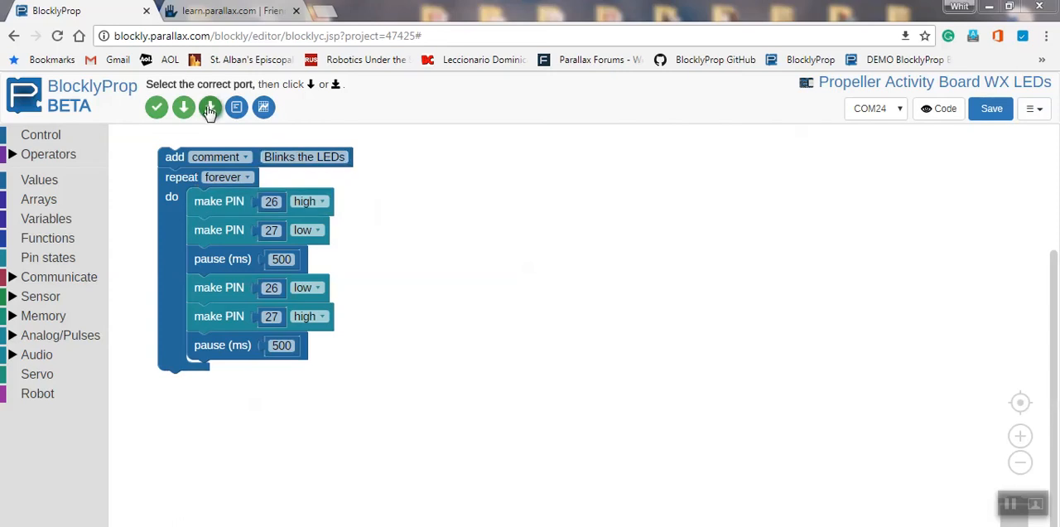
{"action": "mouse_move", "coordinate": [210, 108]}
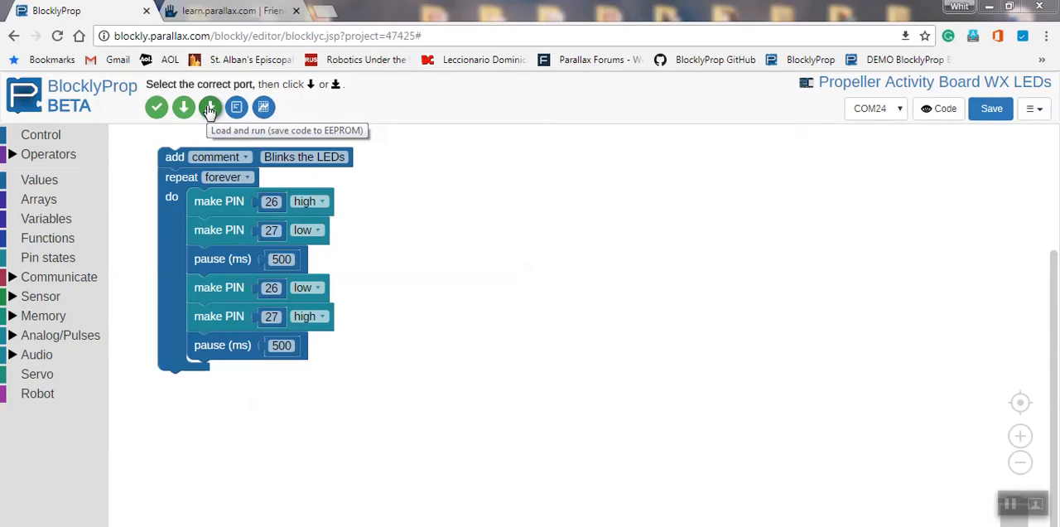
{"action": "left_click", "coordinate": [210, 108]}
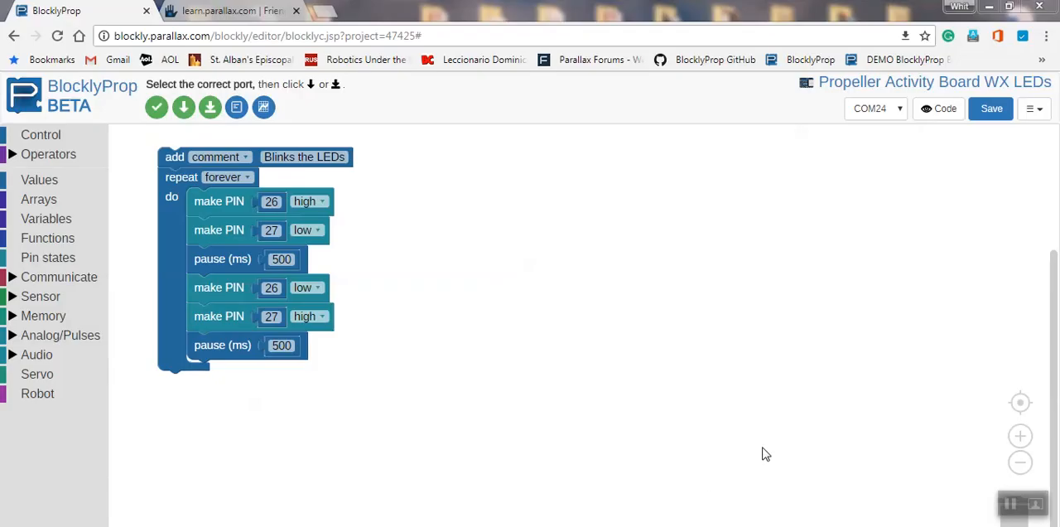
{"action": "mouse_move", "coordinate": [968, 174]}
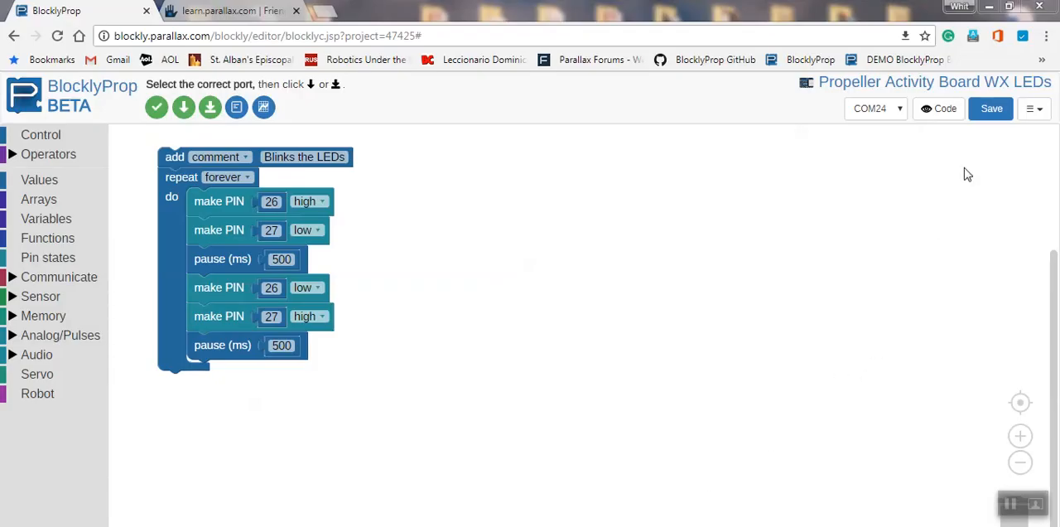
{"action": "mouse_move", "coordinate": [944, 111]}
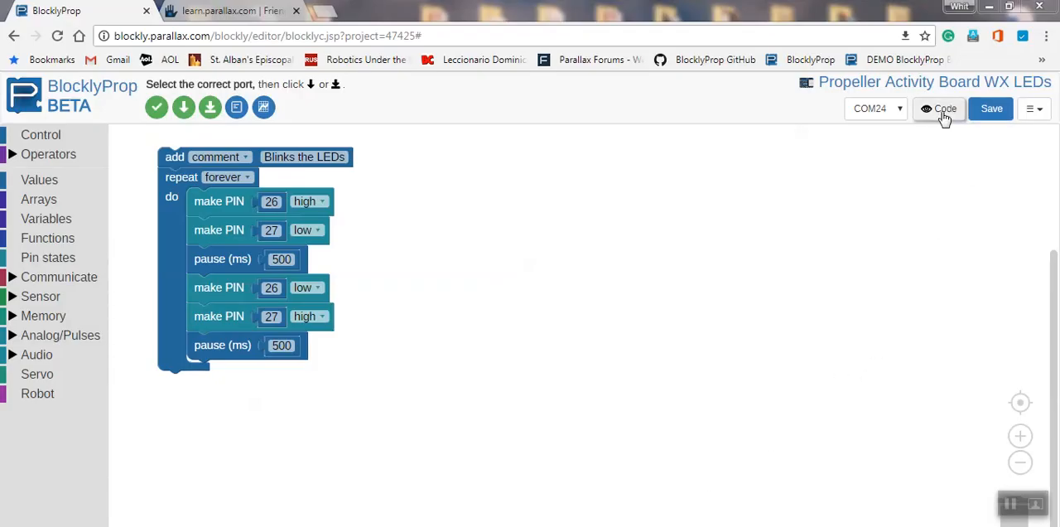
{"action": "left_click", "coordinate": [940, 108]}
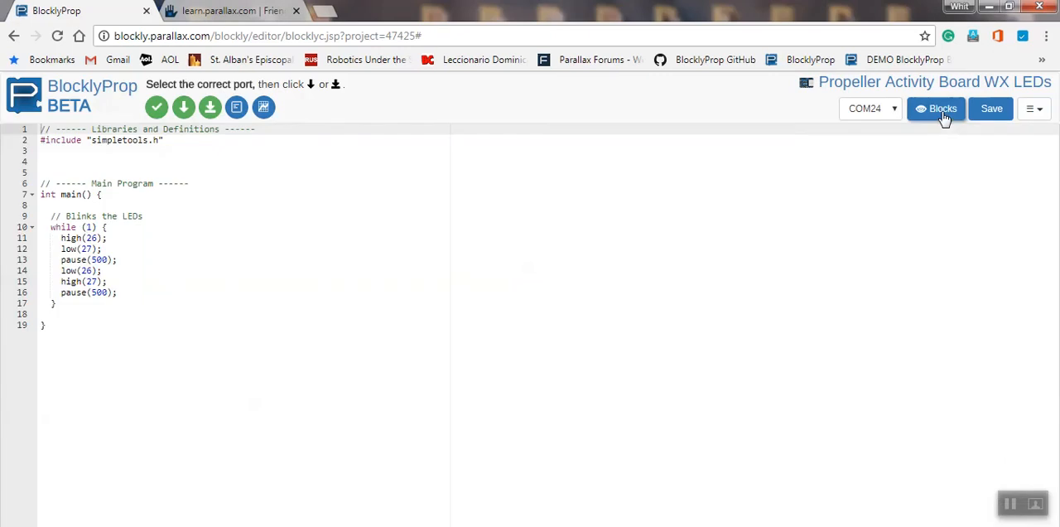
{"action": "mouse_move", "coordinate": [247, 162]}
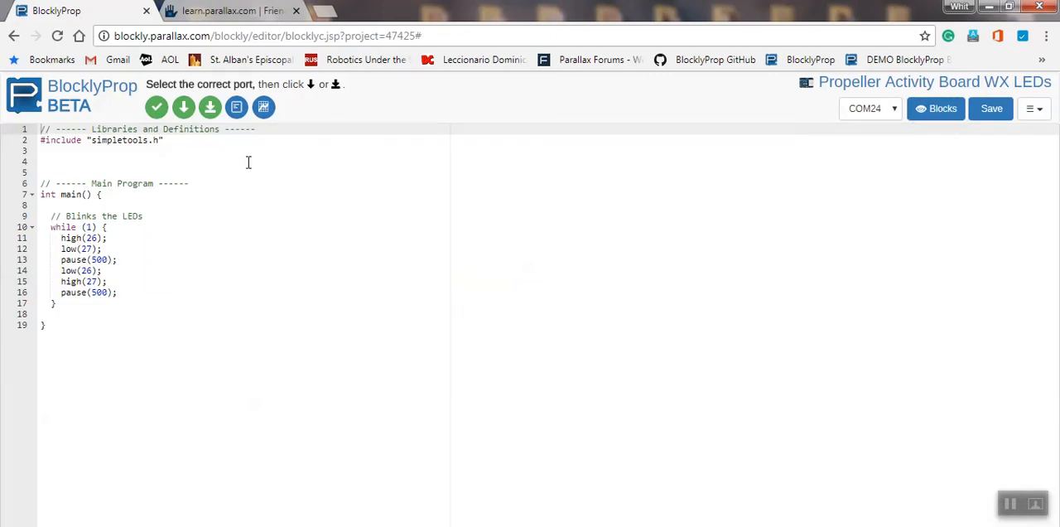
{"action": "mouse_move", "coordinate": [121, 154]}
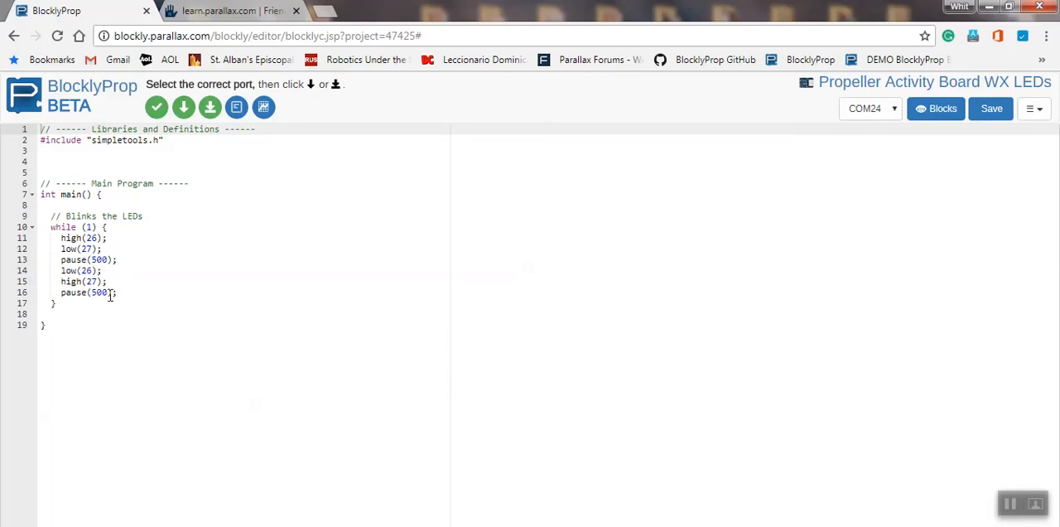
{"action": "mouse_move", "coordinate": [141, 179]}
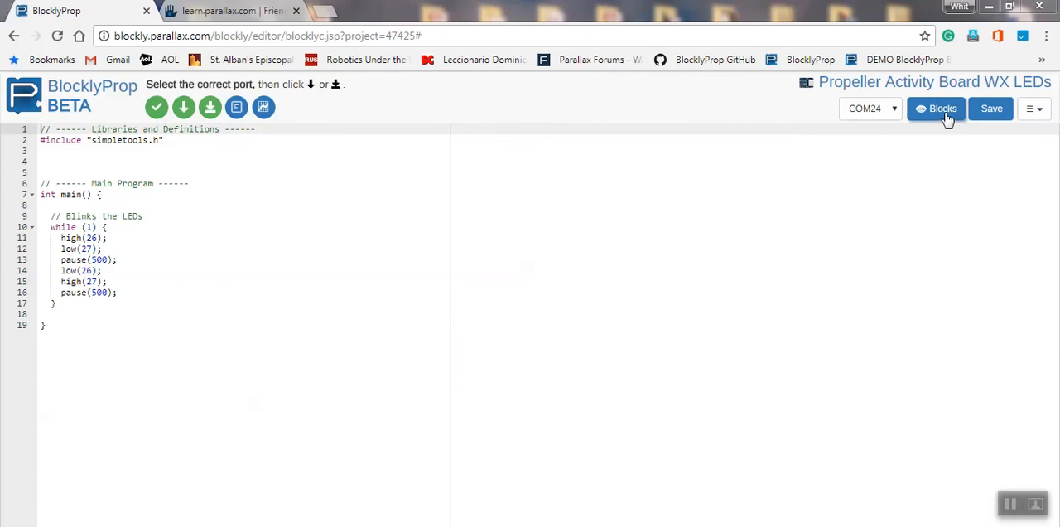
{"action": "left_click", "coordinate": [942, 108]}
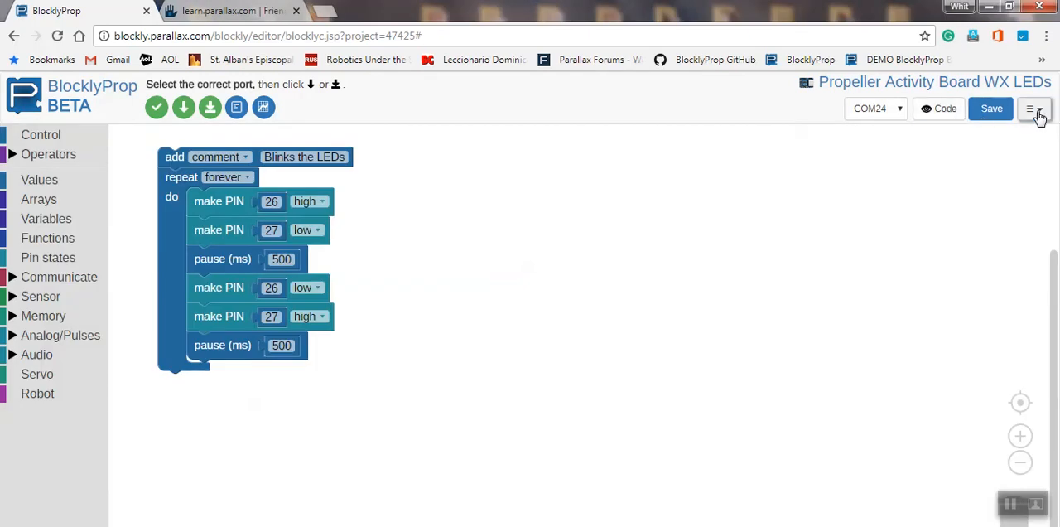
Download the project as SimpleIDE files, keeping the name Project47425.
{"action": "left_click", "coordinate": [1034, 107]}
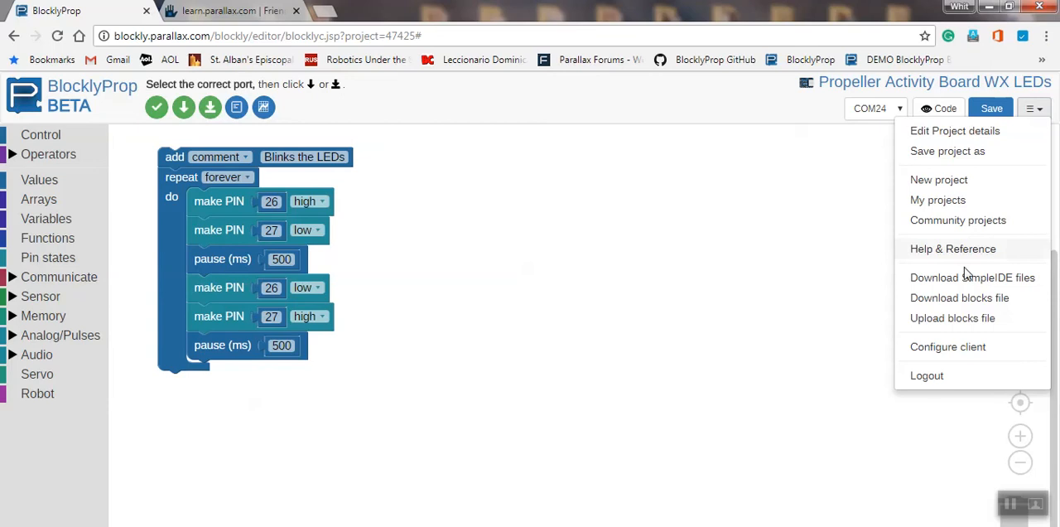
{"action": "mouse_move", "coordinate": [961, 282]}
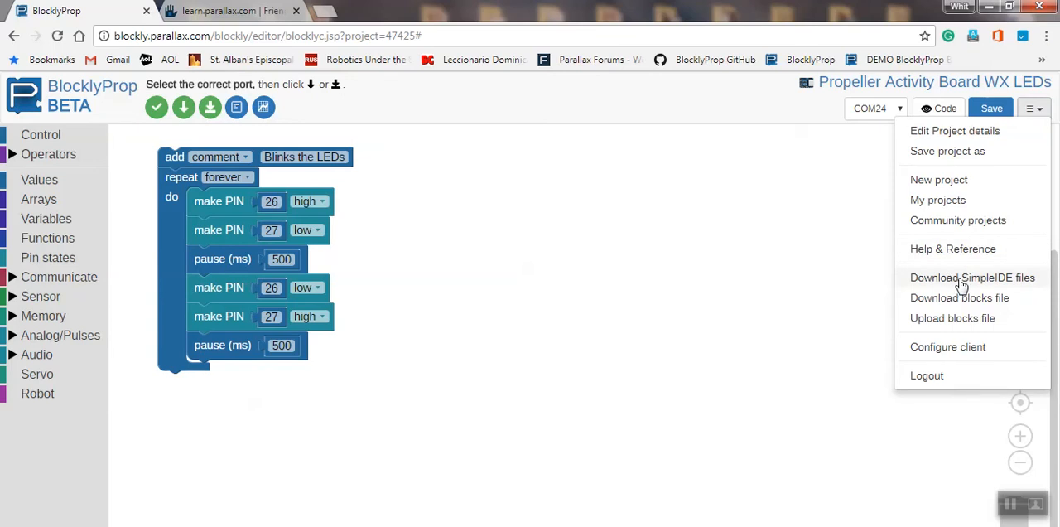
{"action": "left_click", "coordinate": [973, 278]}
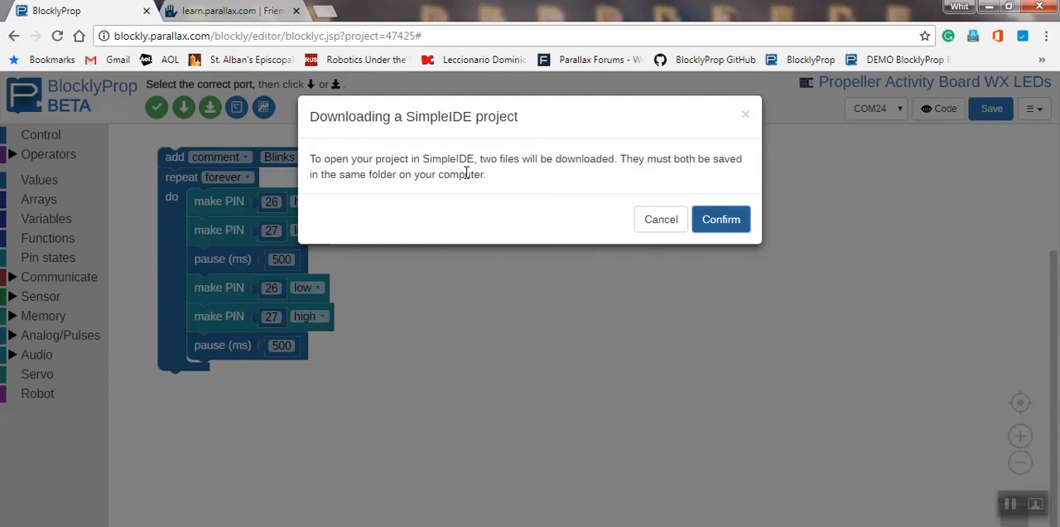
{"action": "mouse_move", "coordinate": [676, 176]}
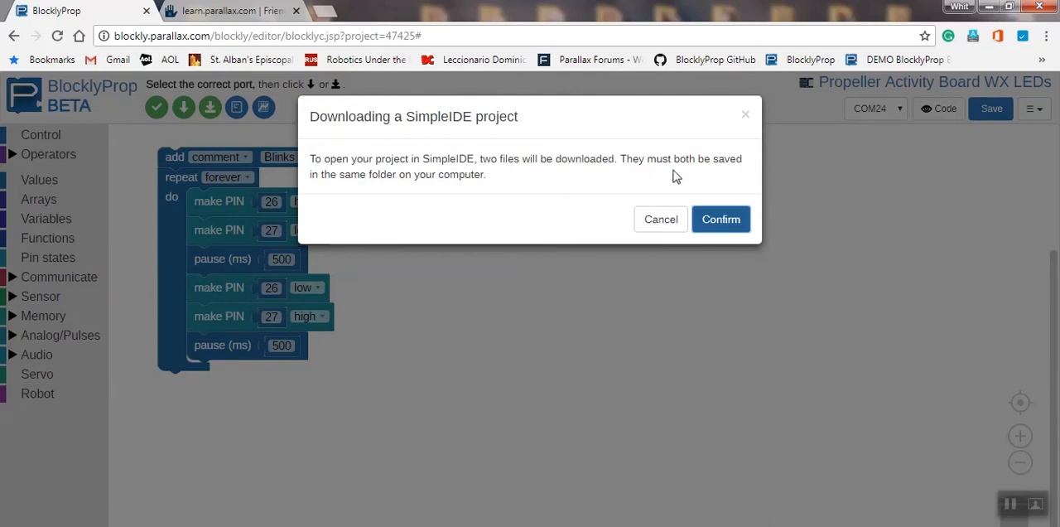
{"action": "mouse_move", "coordinate": [334, 189]}
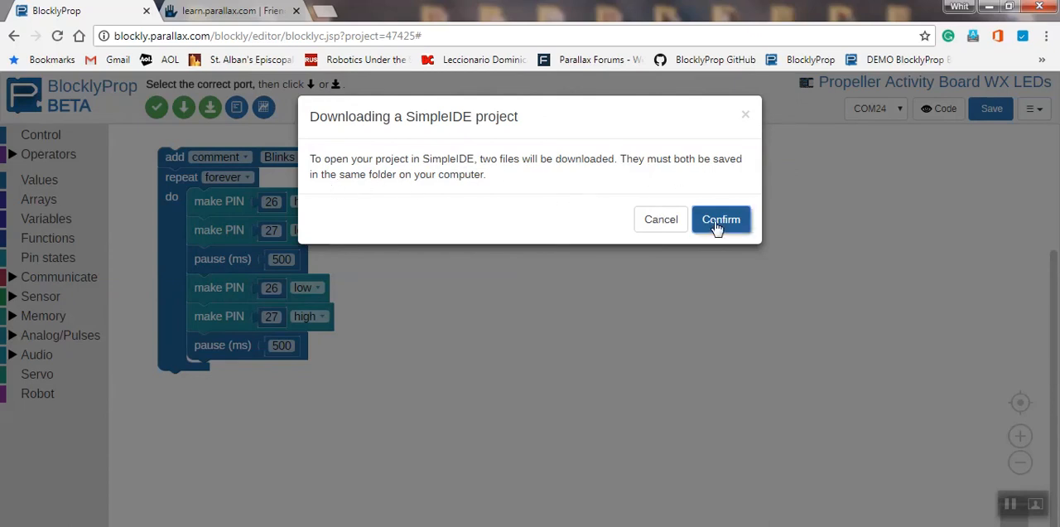
{"action": "left_click", "coordinate": [721, 218]}
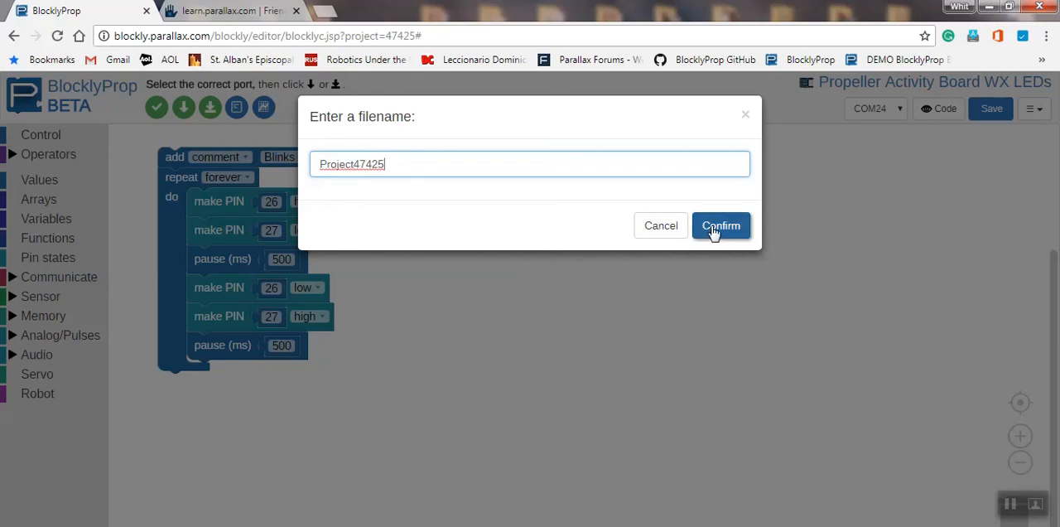
{"action": "left_click", "coordinate": [720, 226]}
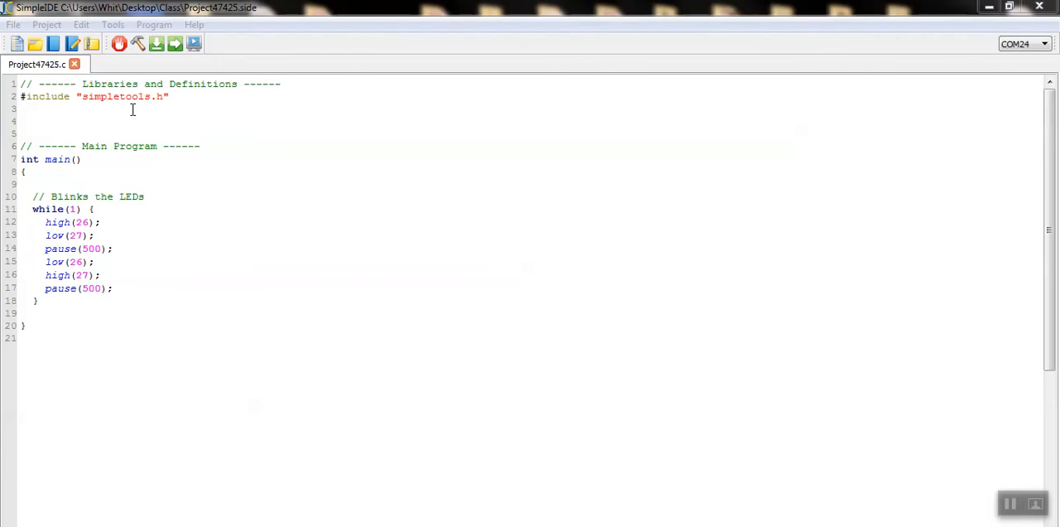
{"action": "mouse_move", "coordinate": [97, 89]}
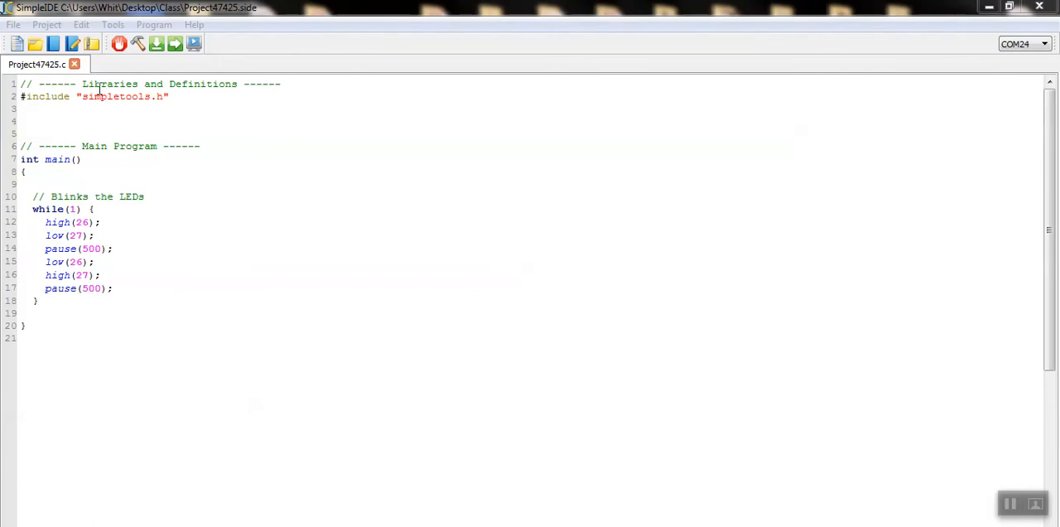
{"action": "mouse_move", "coordinate": [137, 101]}
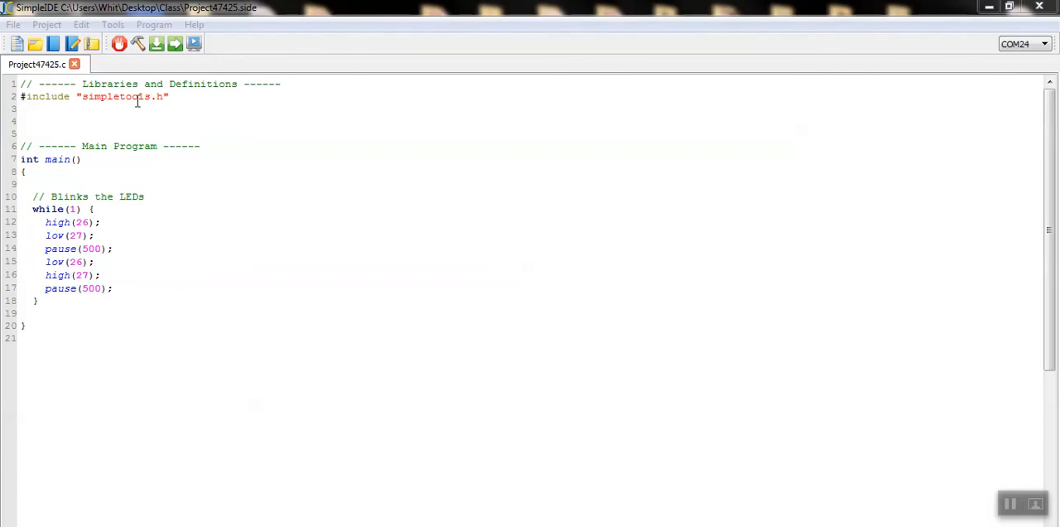
{"action": "mouse_move", "coordinate": [110, 158]}
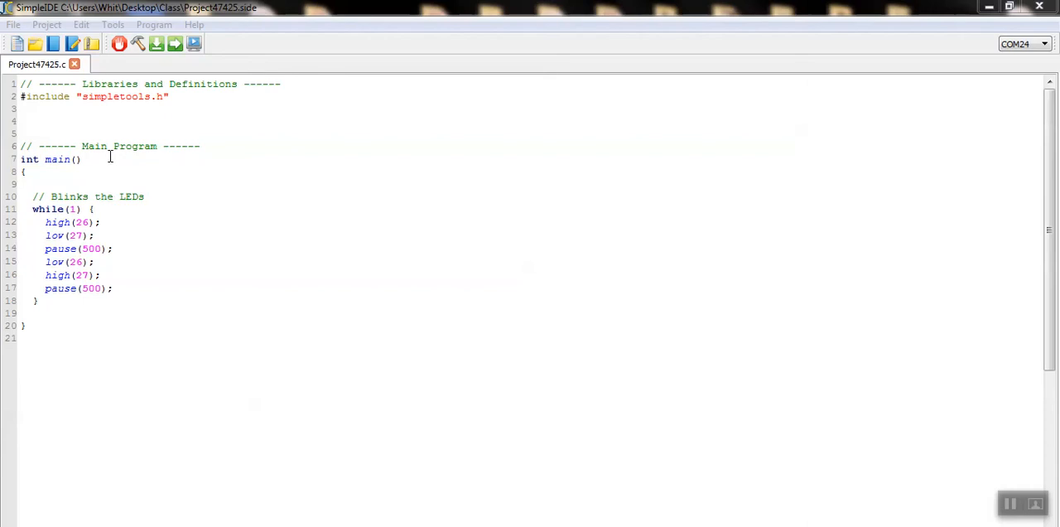
{"action": "mouse_move", "coordinate": [43, 202]}
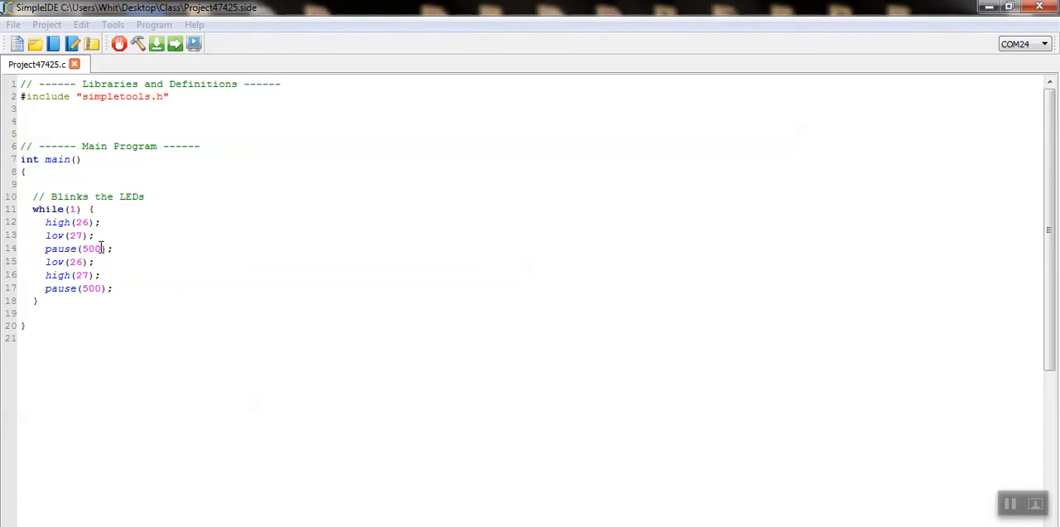
Change both pause(500) calls to pause(250) and load the program to EEPROM and run.
{"action": "double_click", "coordinate": [91, 248]}
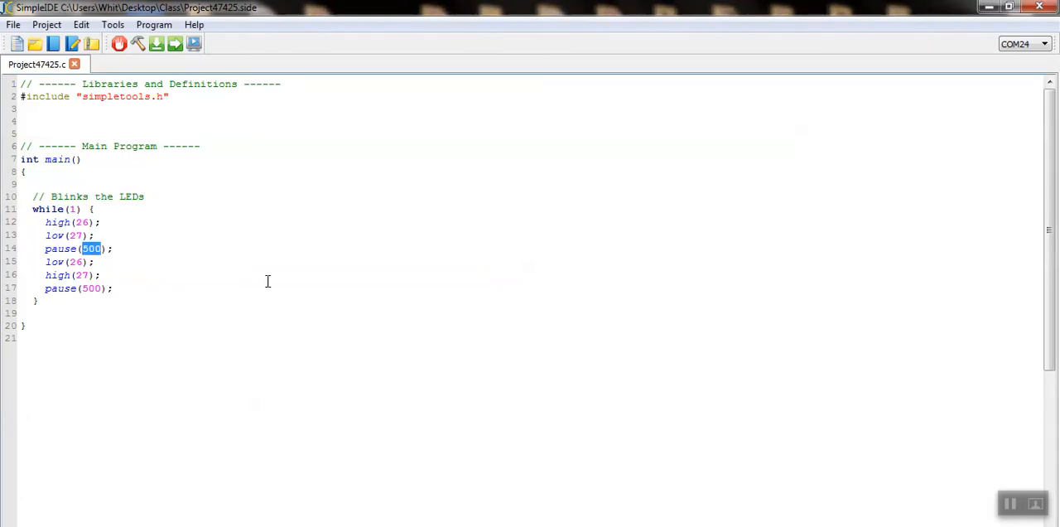
{"action": "type", "text": "250"}
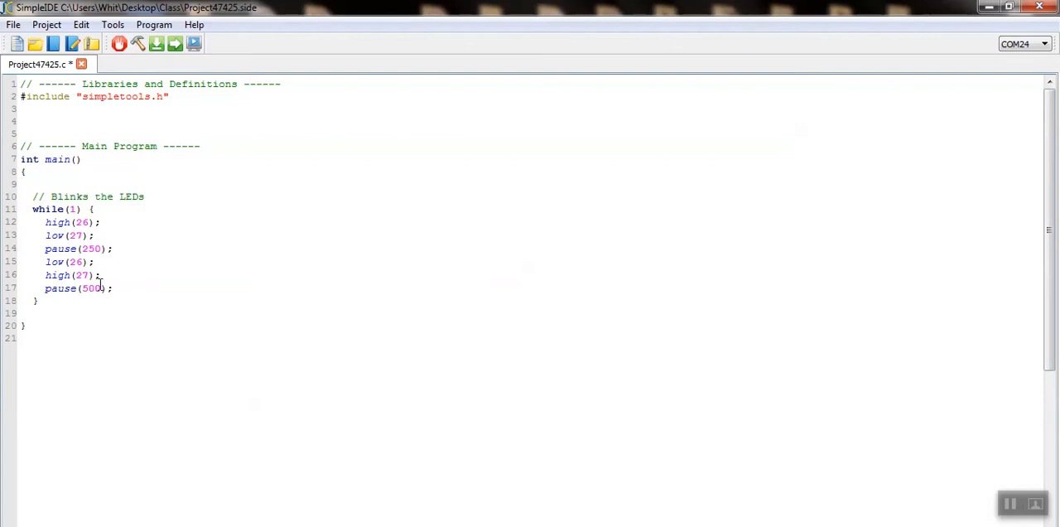
{"action": "key", "text": "BackSpace"}
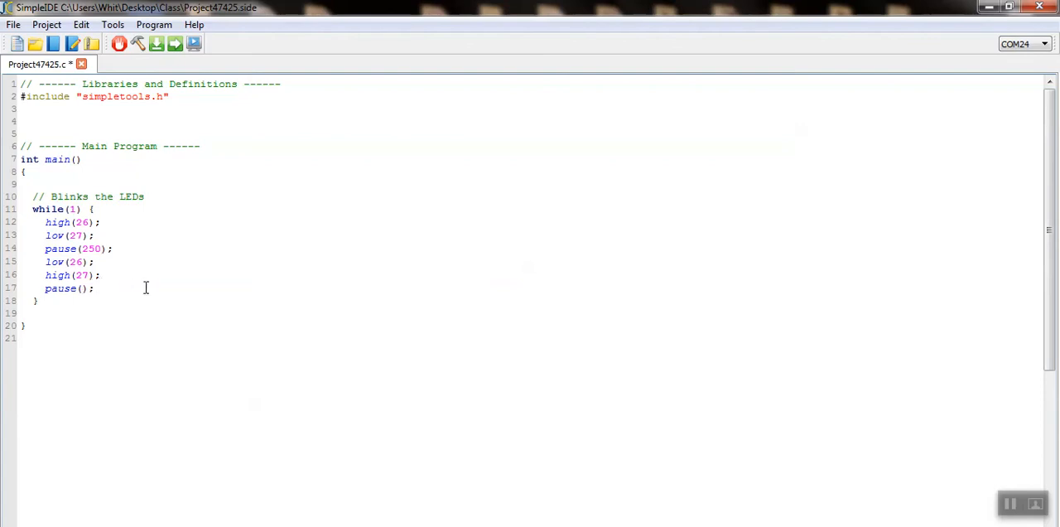
{"action": "type", "text": "250"}
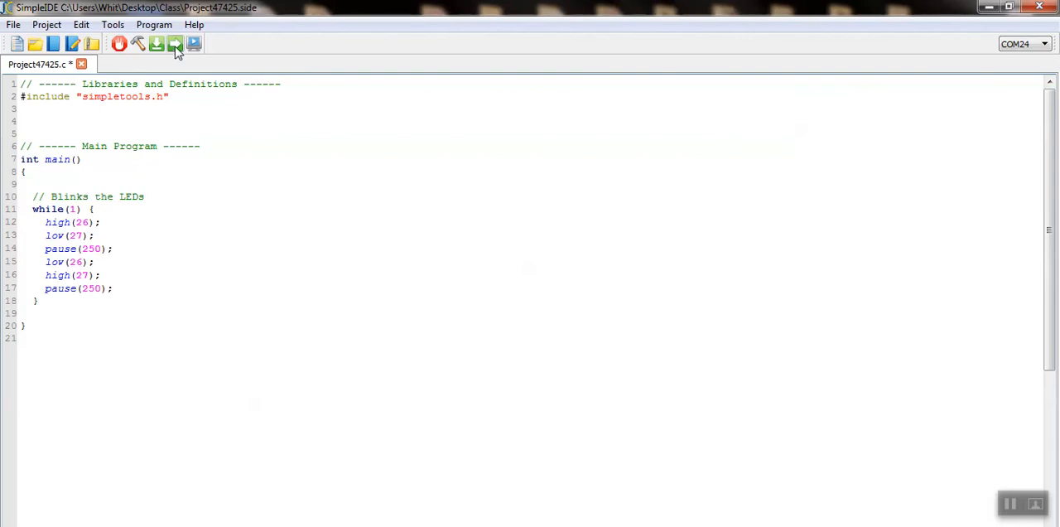
{"action": "mouse_move", "coordinate": [174, 44]}
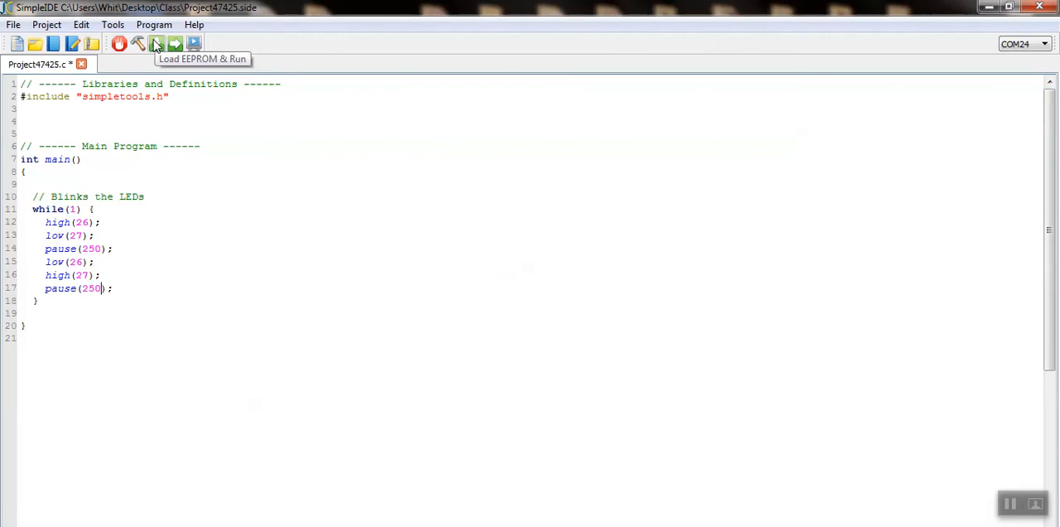
{"action": "left_click", "coordinate": [157, 43]}
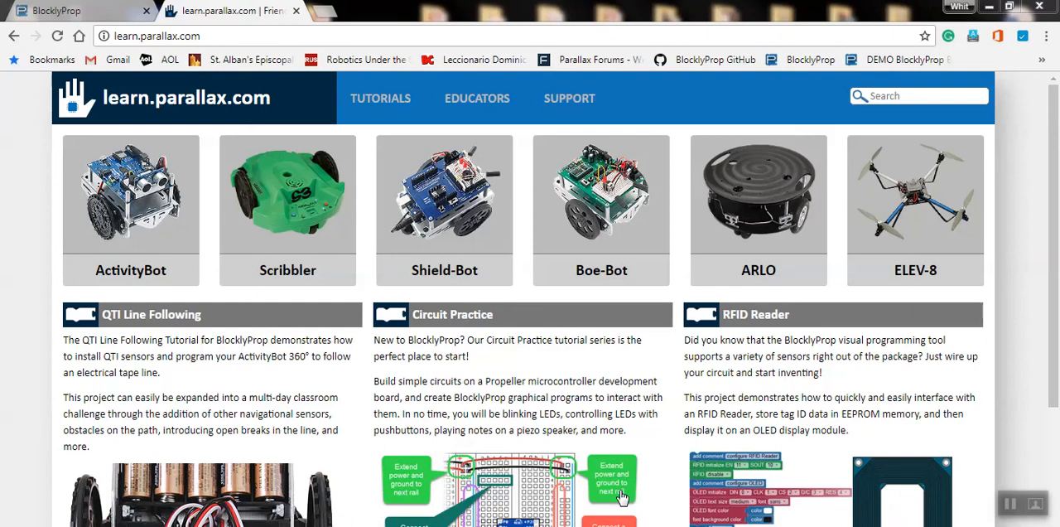
Go to Tutorials > Language Specific > Propeller C on learn.parallax.com.
{"action": "left_click", "coordinate": [380, 98]}
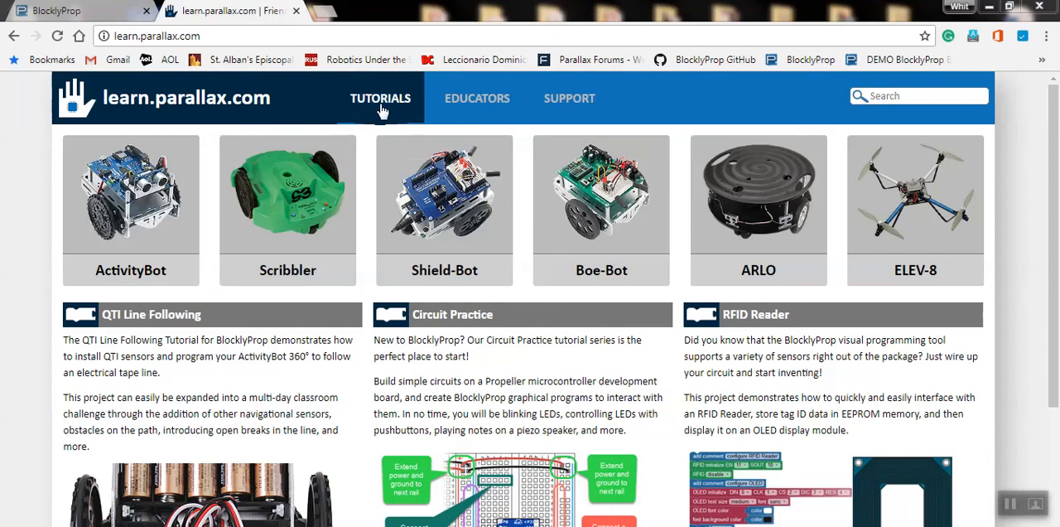
{"action": "left_click", "coordinate": [381, 98]}
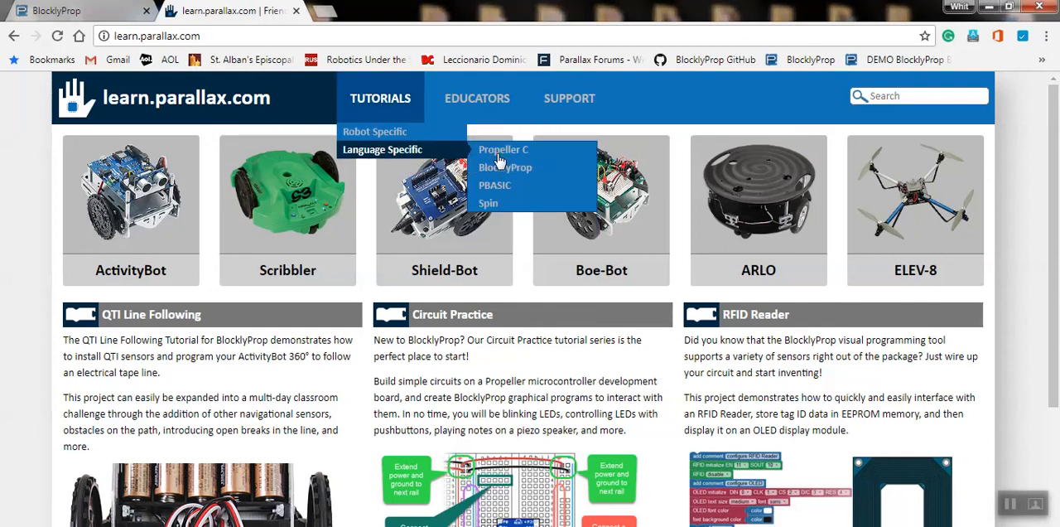
{"action": "left_click", "coordinate": [503, 150]}
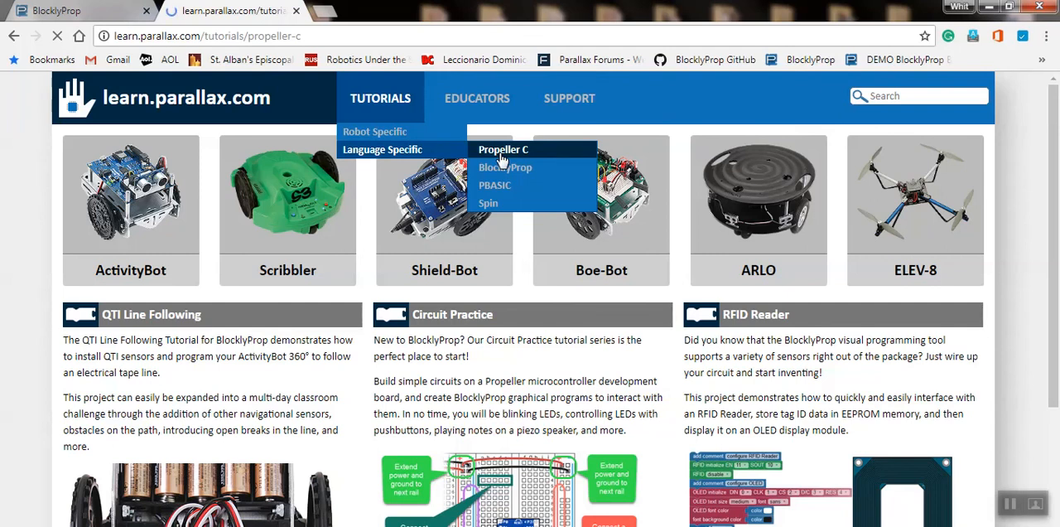
{"action": "left_click", "coordinate": [503, 149]}
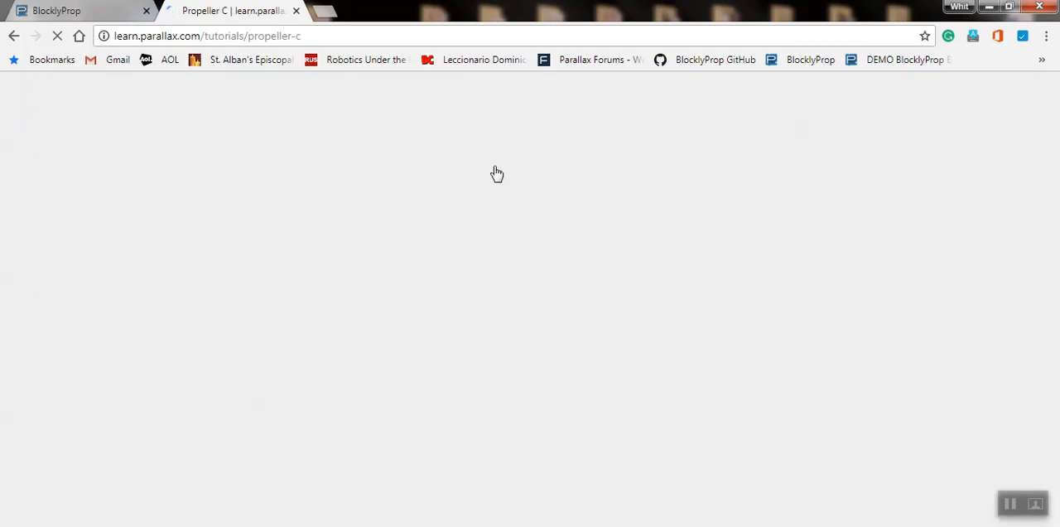
{"action": "mouse_move", "coordinate": [496, 178]}
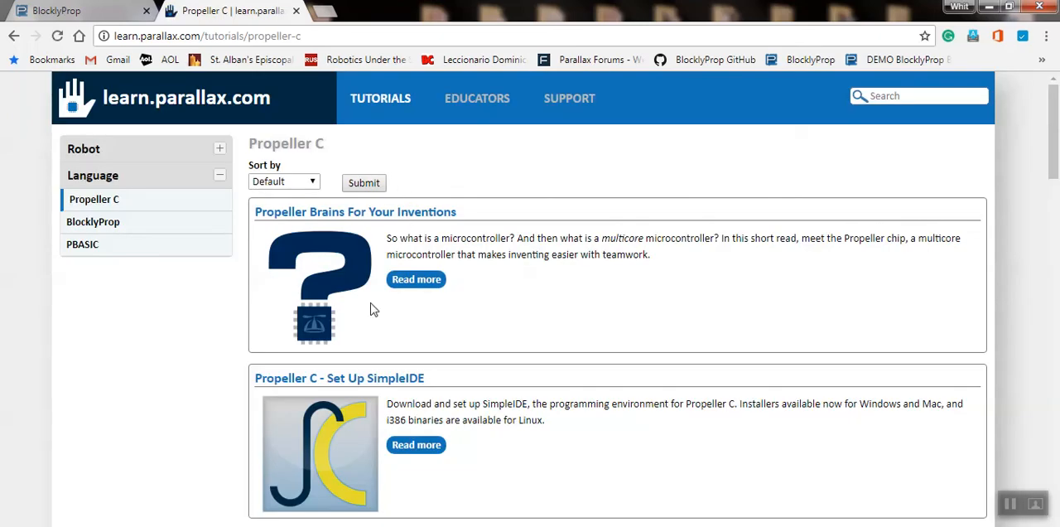
{"action": "left_click", "coordinate": [339, 378]}
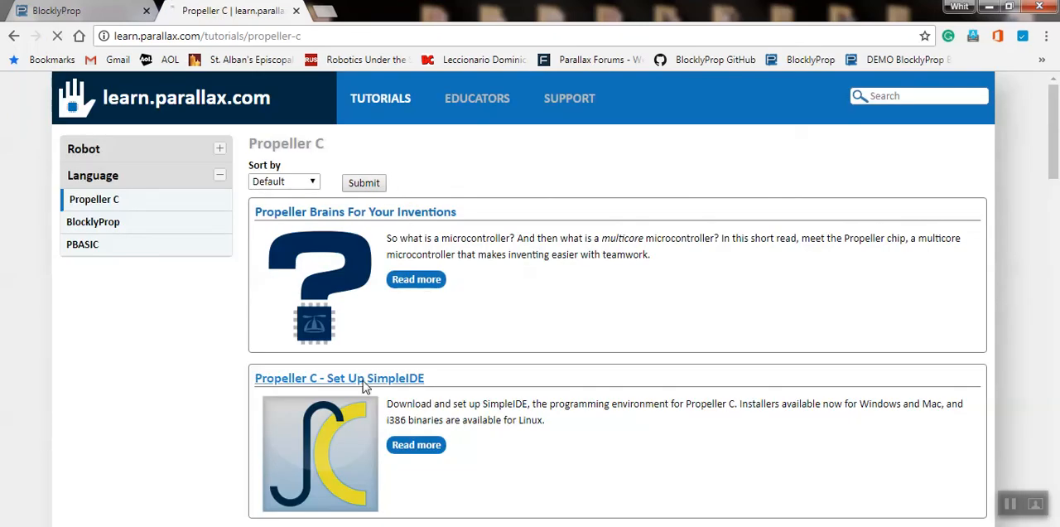
Open Propeller C - Set Up SimpleIDE, then its Update your Learn Folder link.
{"action": "left_click", "coordinate": [339, 377]}
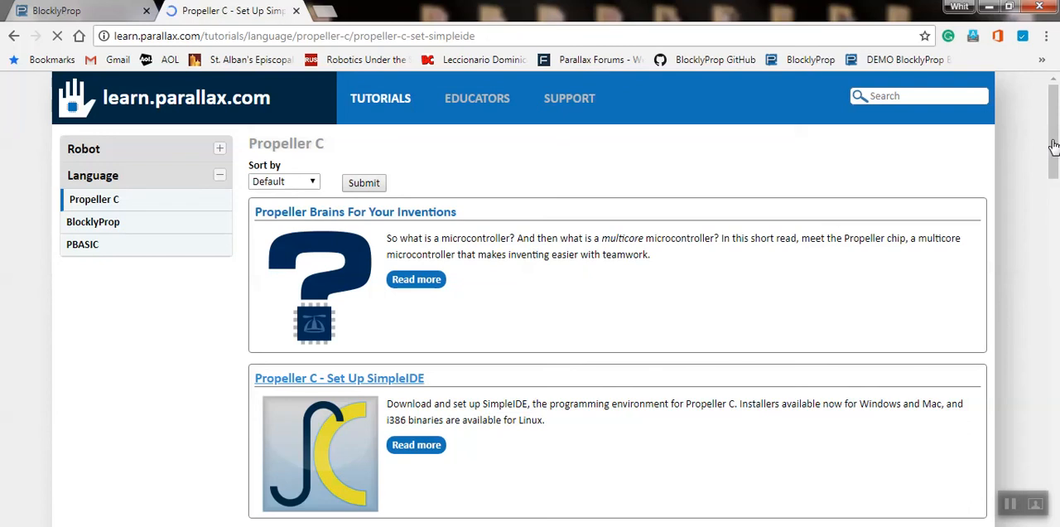
{"action": "left_click", "coordinate": [339, 378]}
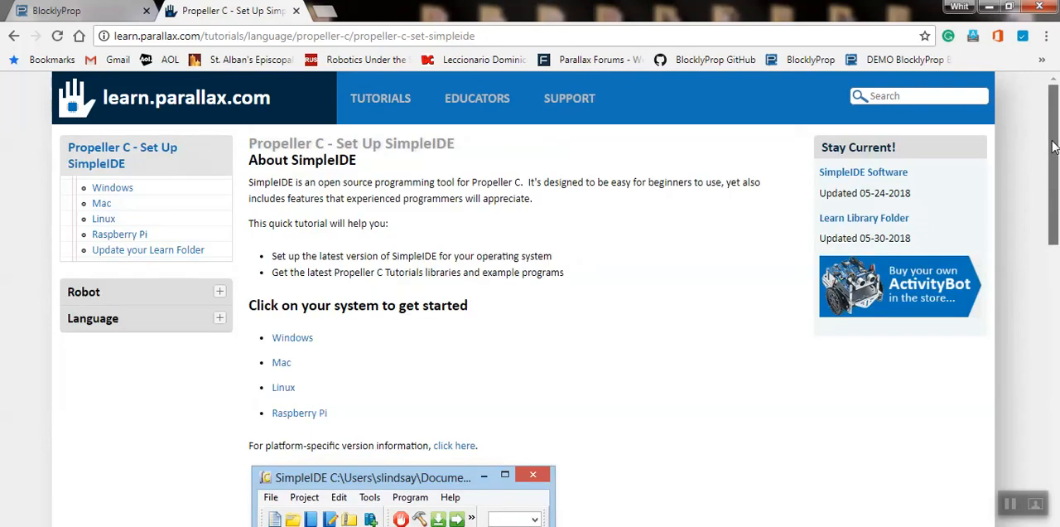
{"action": "scroll", "scroll_direction": "down", "scroll_amount": 3}
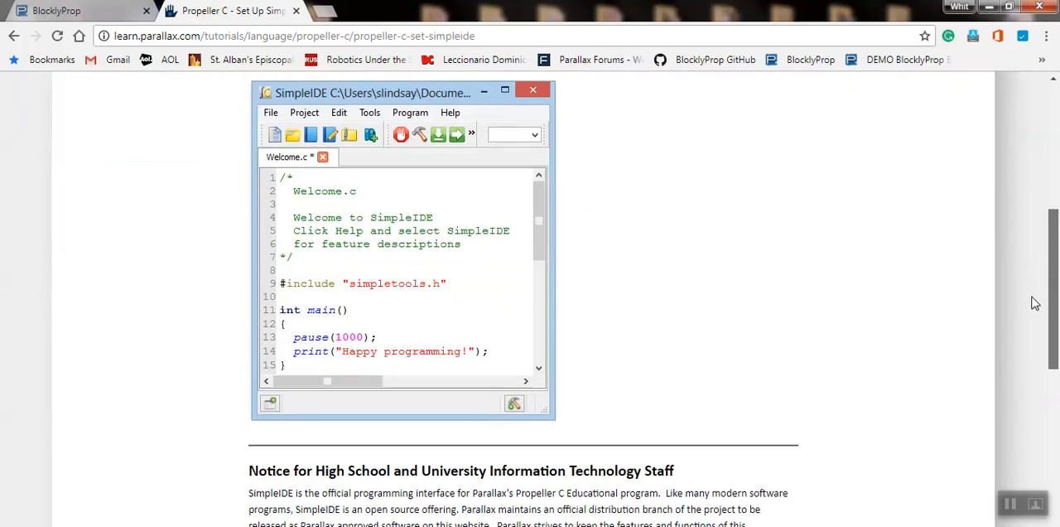
{"action": "scroll", "scroll_direction": "down", "scroll_amount": 3}
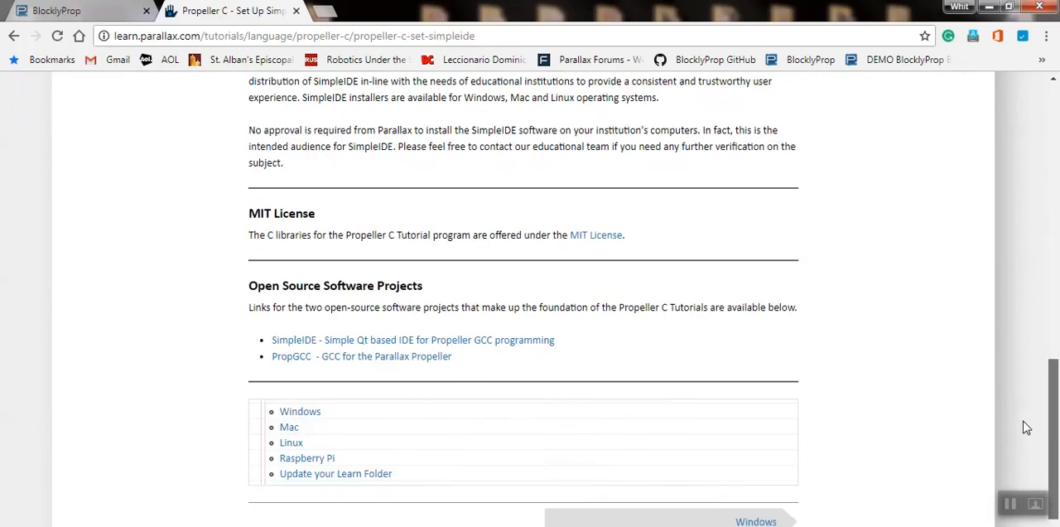
{"action": "scroll", "scroll_direction": "down", "scroll_amount": 3}
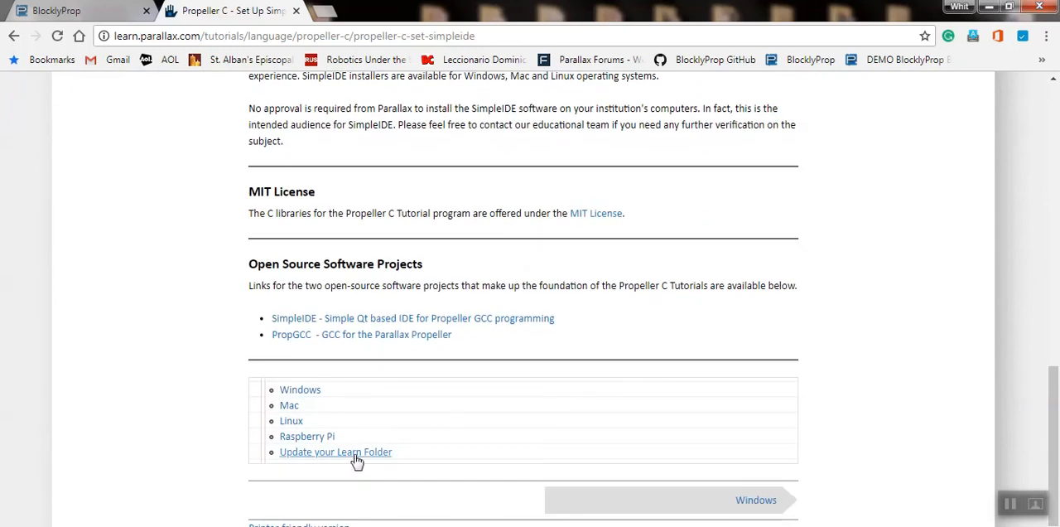
{"action": "left_click", "coordinate": [335, 451]}
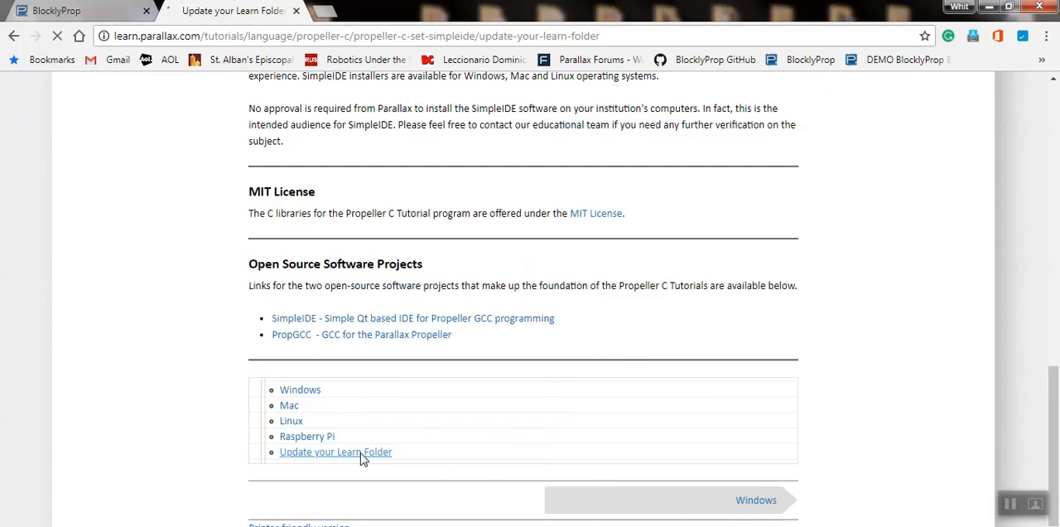
{"action": "left_click", "coordinate": [335, 452]}
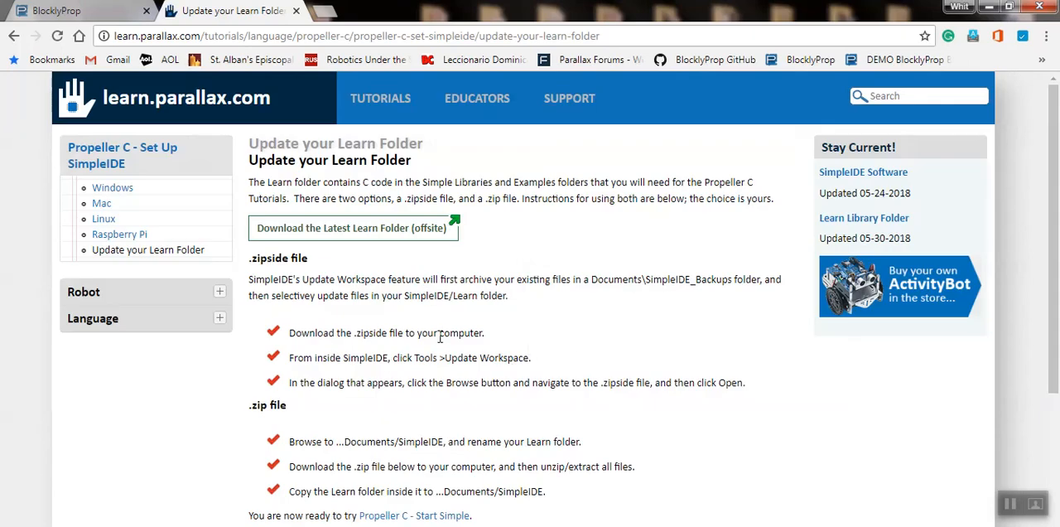
{"action": "mouse_move", "coordinate": [191, 68]}
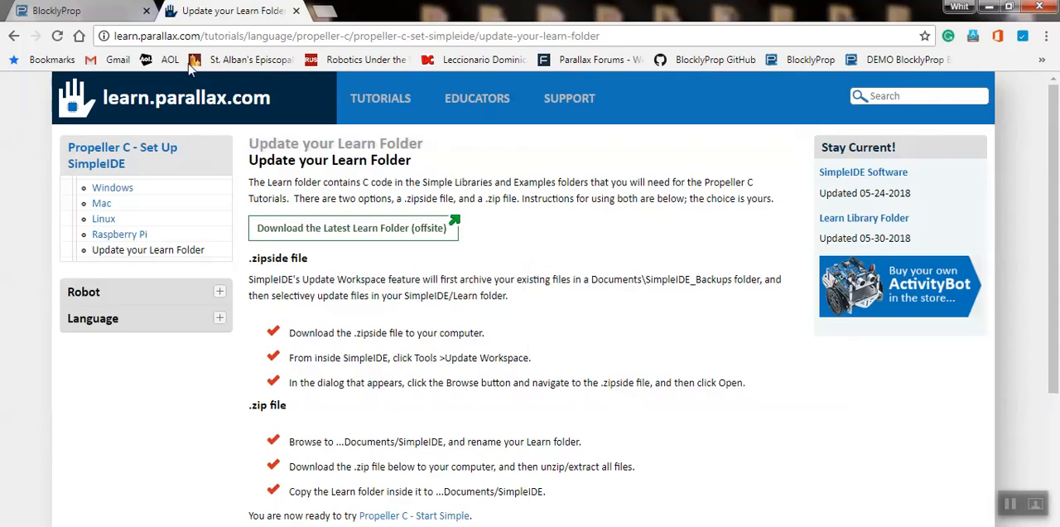